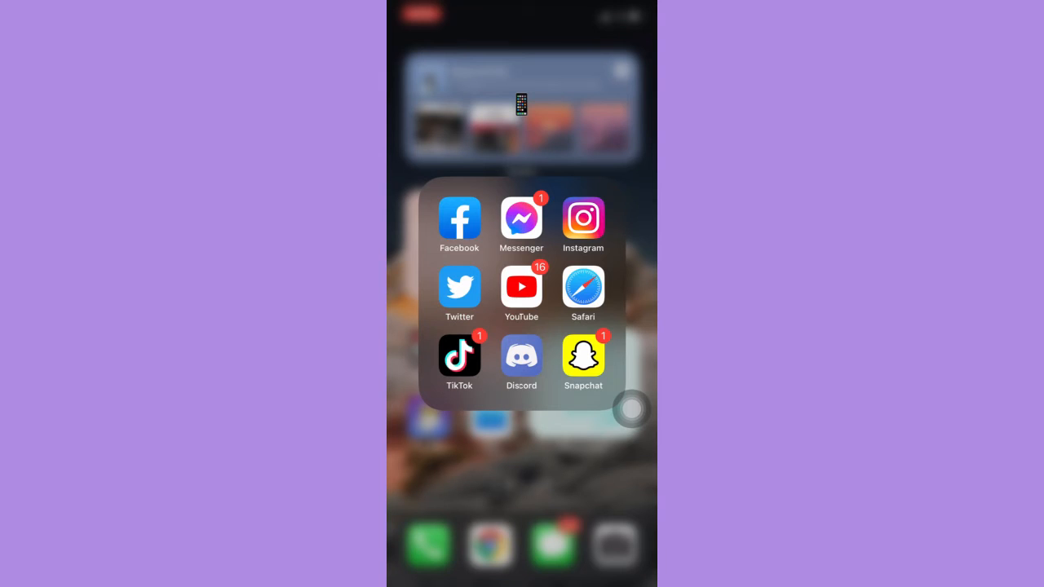
# Launch Facebook from the Home Screen folder
pyautogui.click(458, 220)
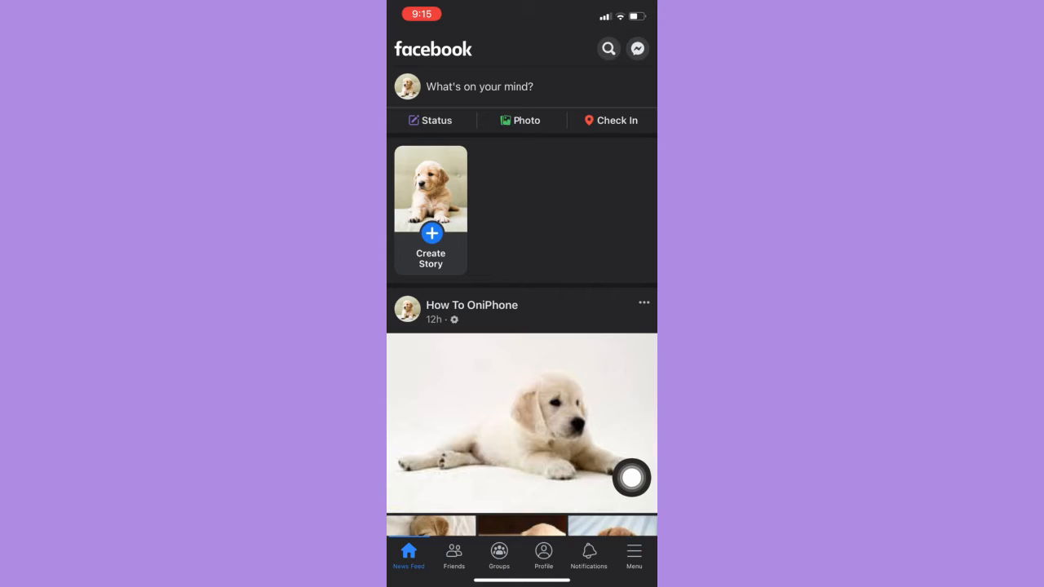
# Go to Settings & Privacy from the Menu, scrolled to Your Information
pyautogui.click(634, 556)
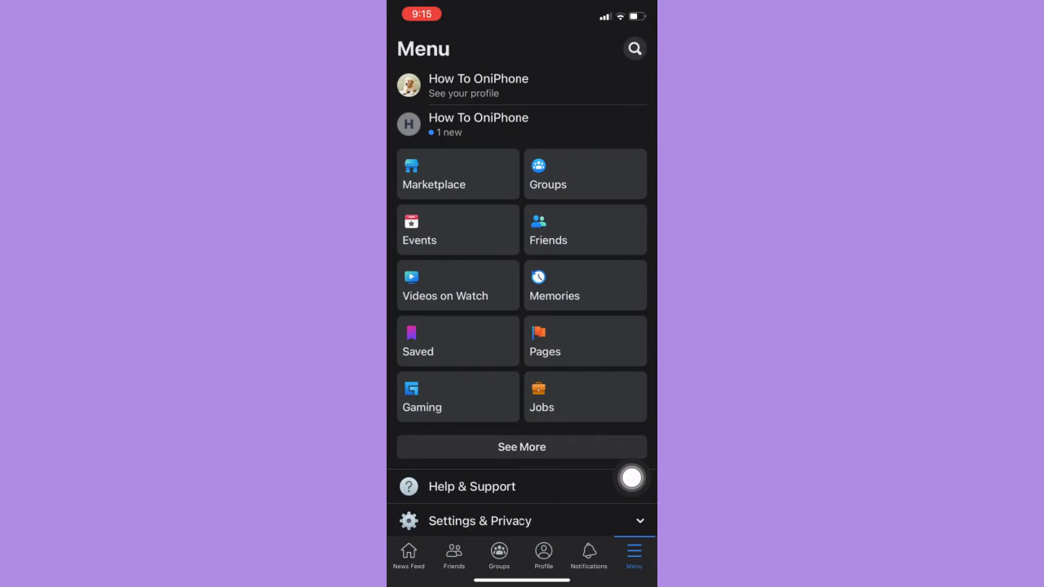
pyautogui.scroll(-3)
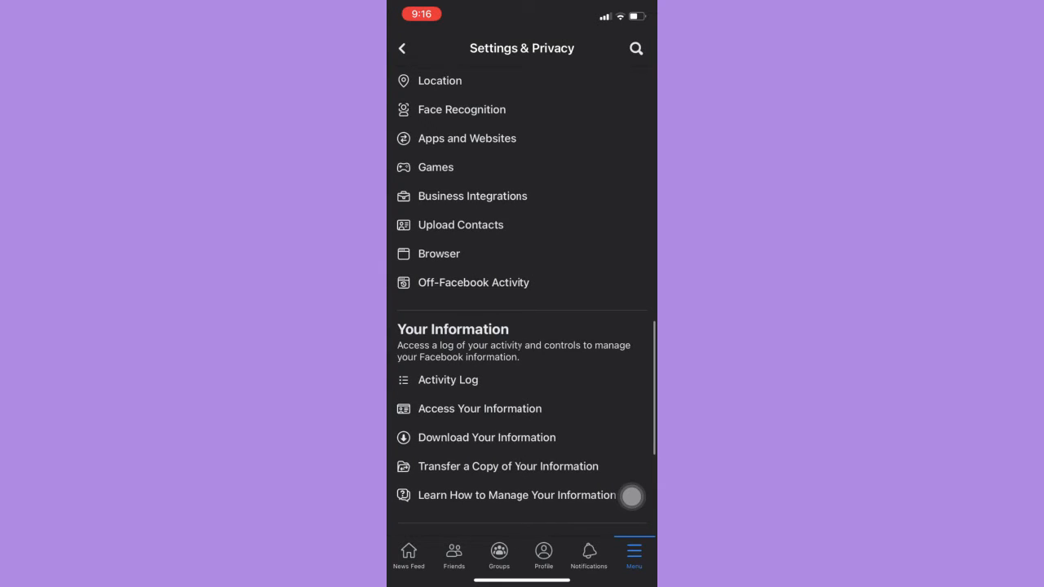
pyautogui.scroll(-3)
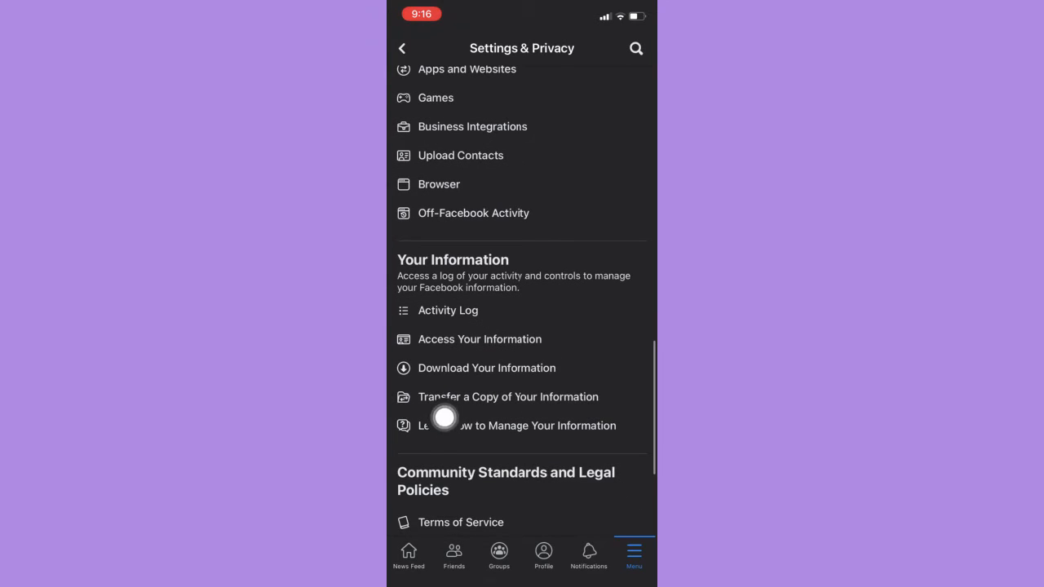
# In Download Your Information, deselect all categories and check only Messages
pyautogui.click(486, 367)
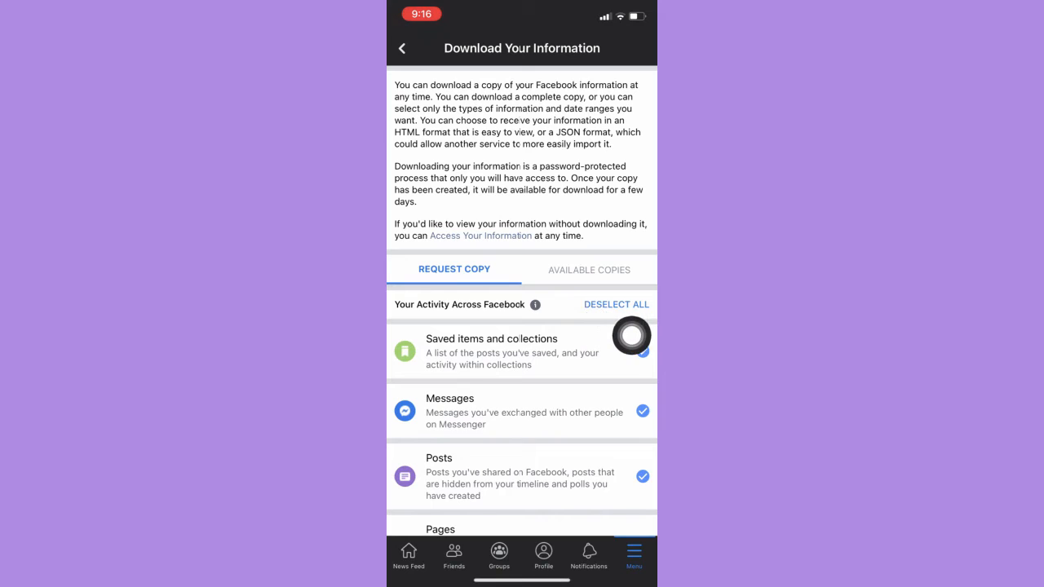
pyautogui.click(617, 304)
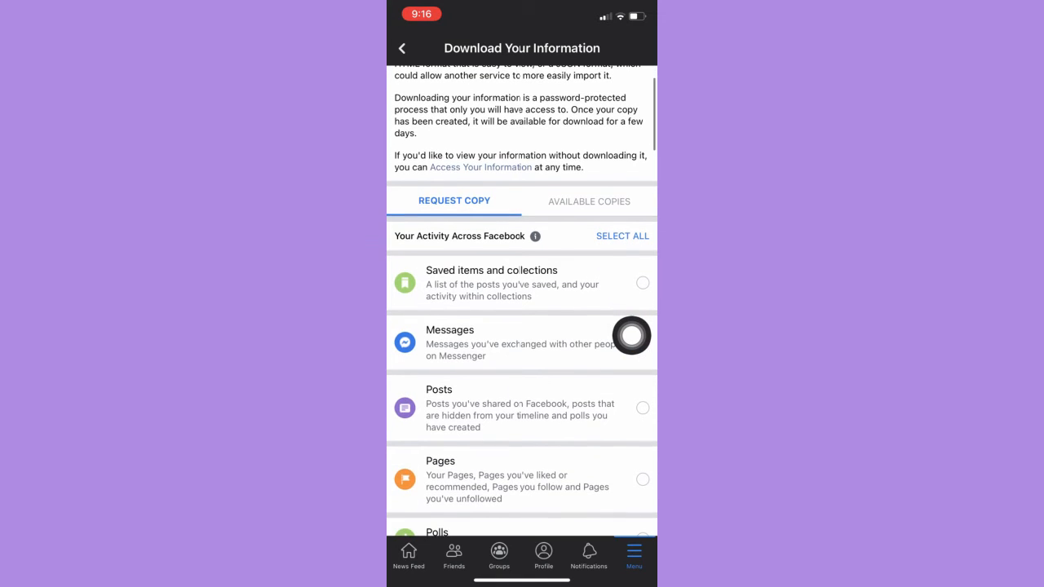
pyautogui.click(643, 343)
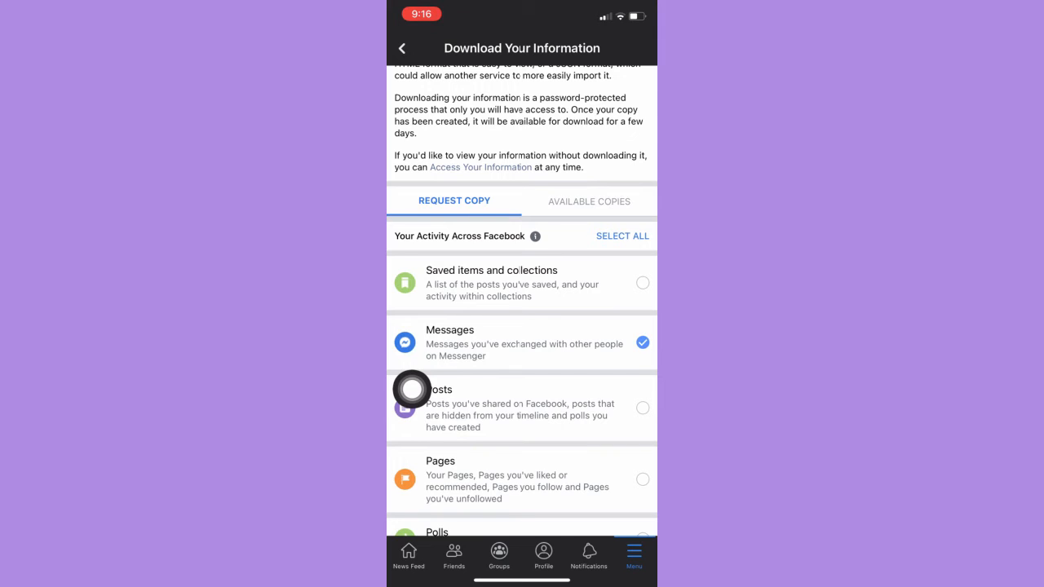
# Create the Messages-only HTML file for Sep 20 – Oct 14, 2021
pyautogui.scroll(-3)
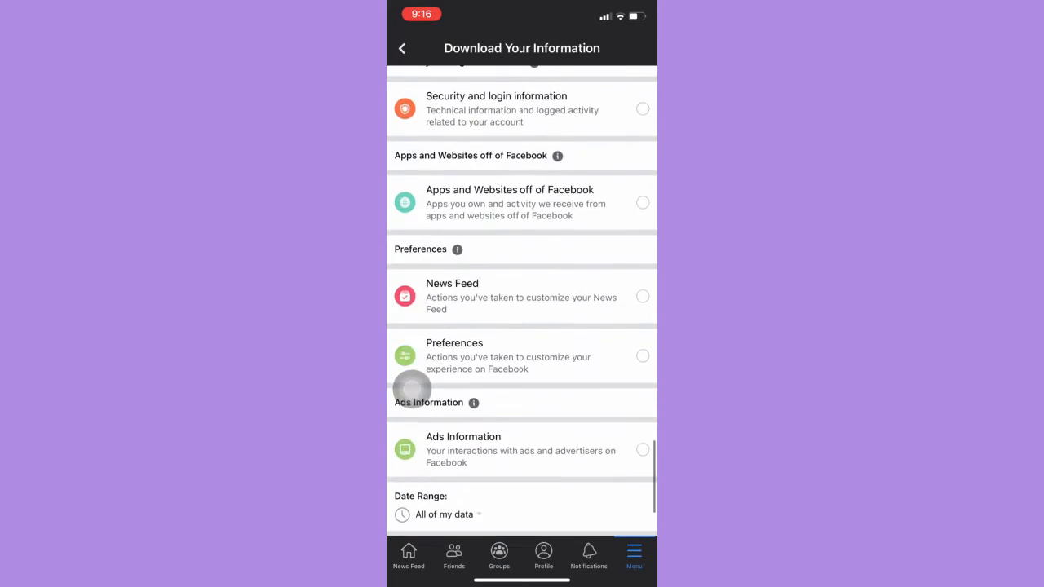
pyautogui.scroll(-3)
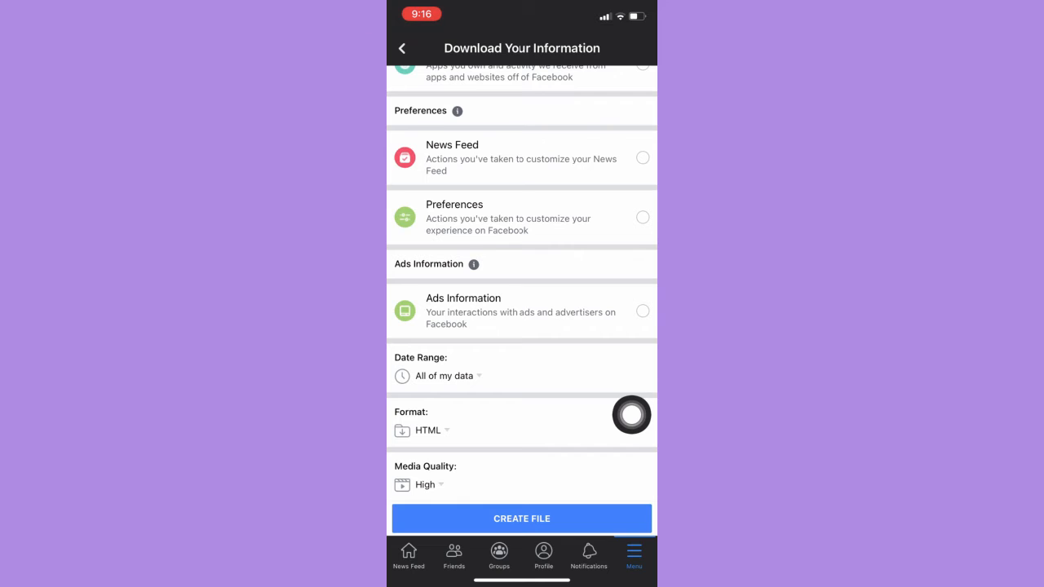
pyautogui.click(521, 518)
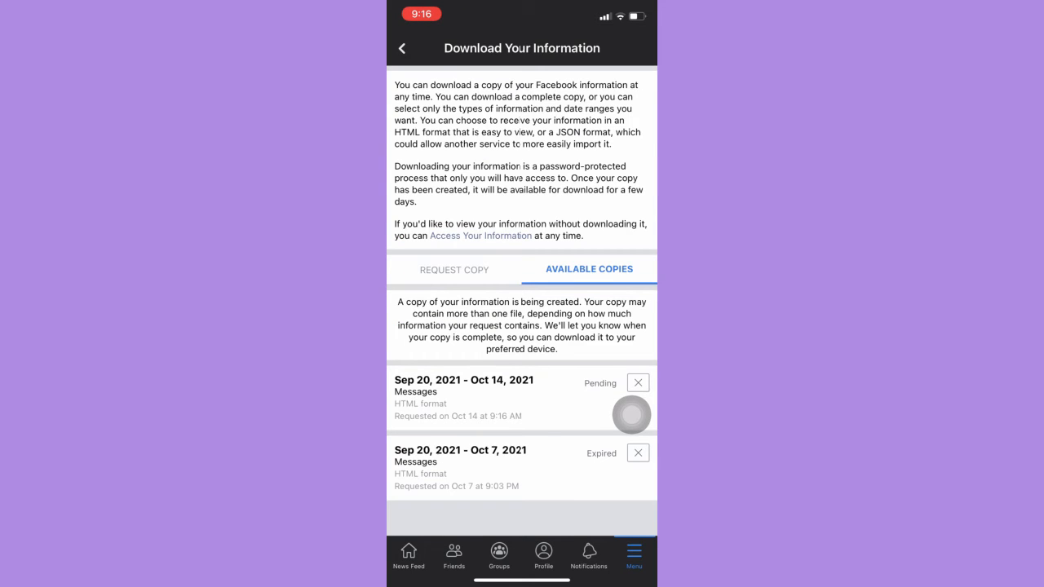